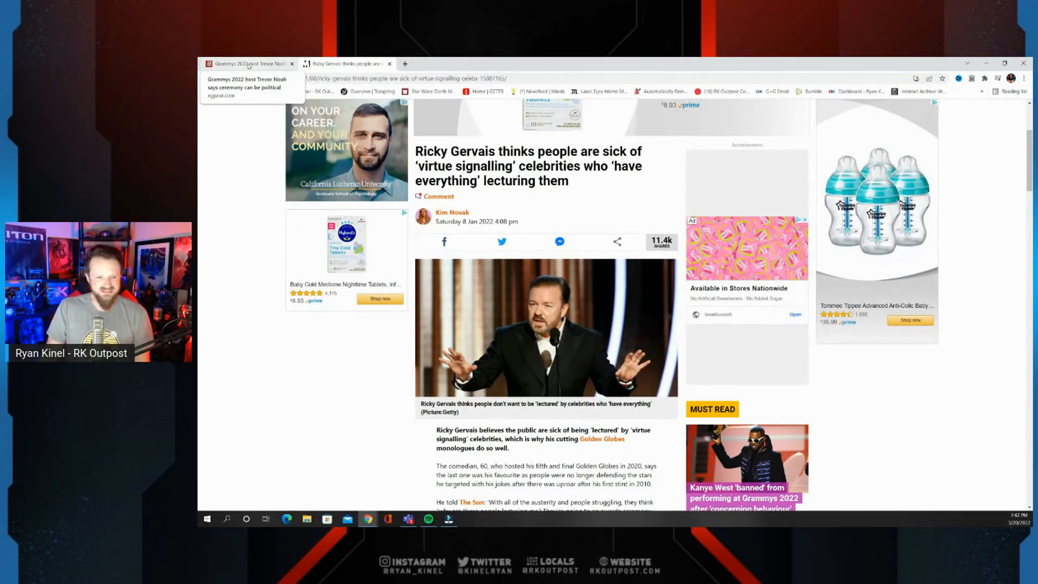
Step: Return to the New York Post tab on Trevor Noah hosting the 2022 Grammys
click(248, 64)
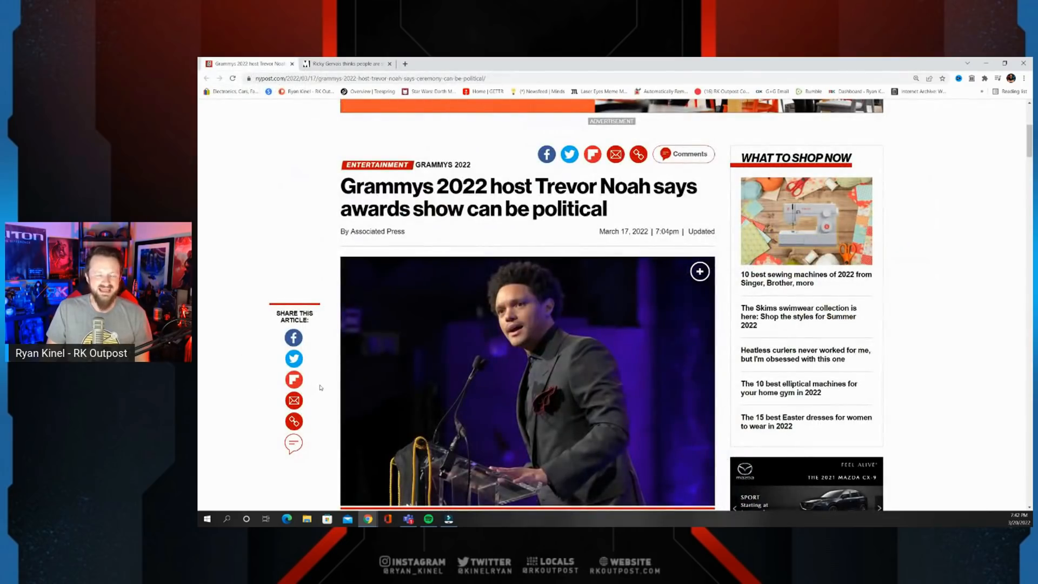
scroll(down, 3)
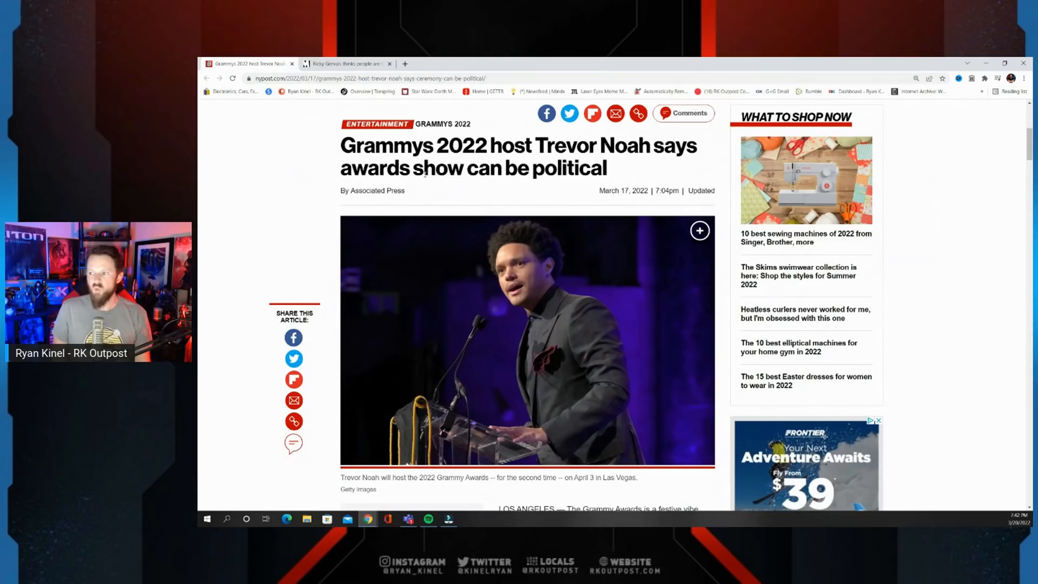
scroll(down, 3)
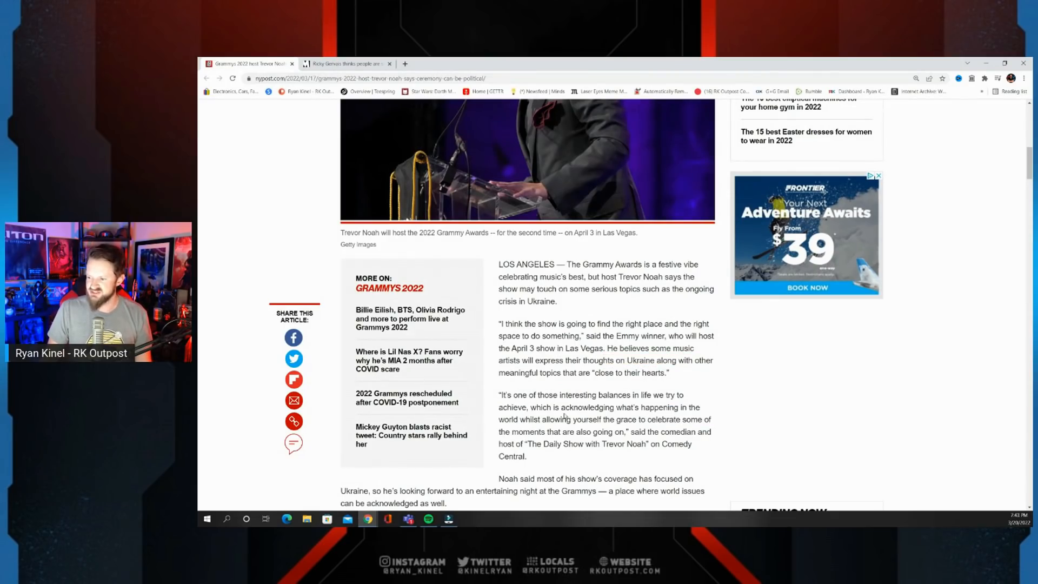
scroll(down, 3)
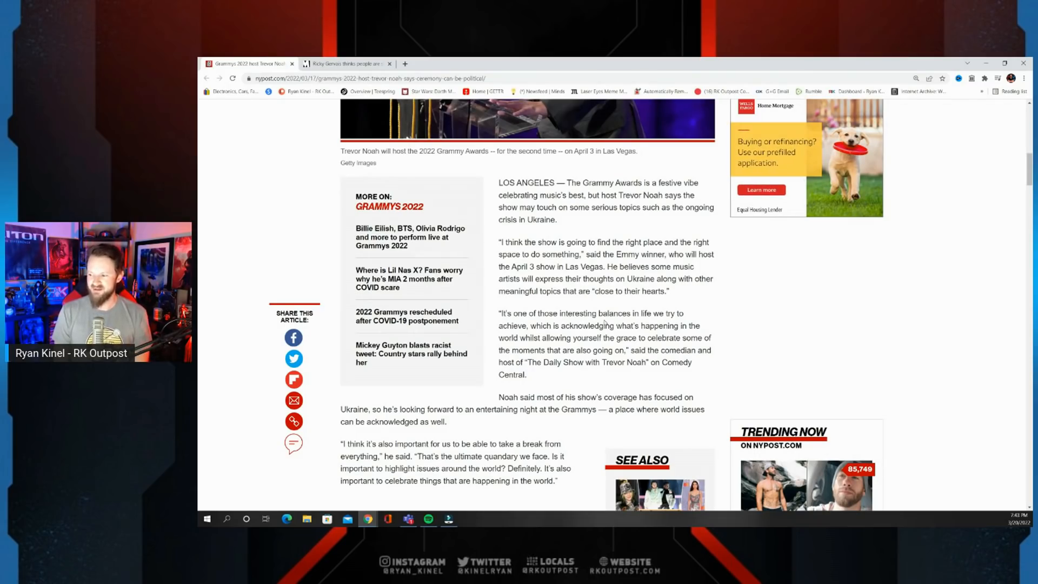
scroll(down, 3)
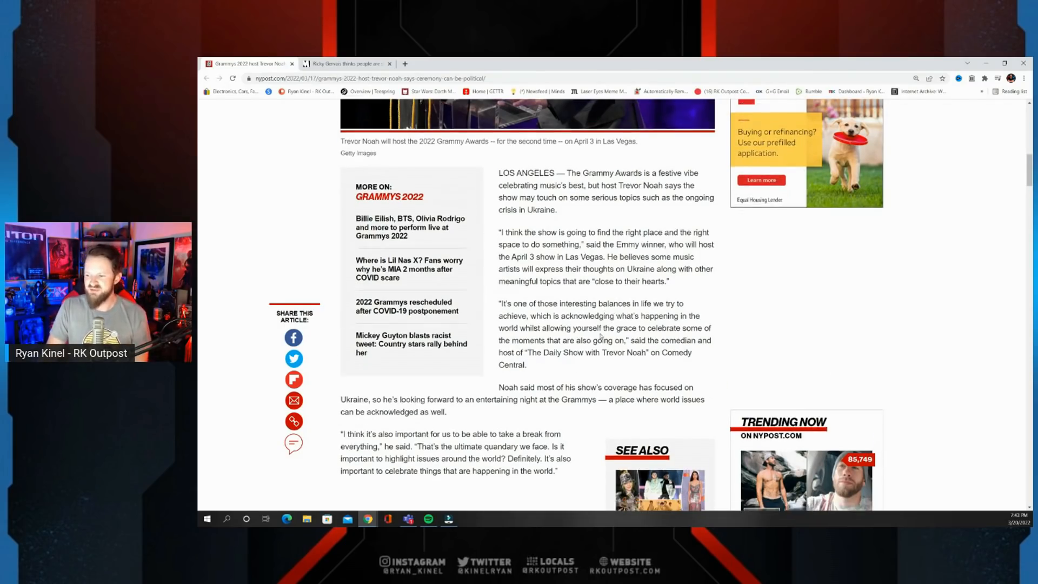
scroll(down, 3)
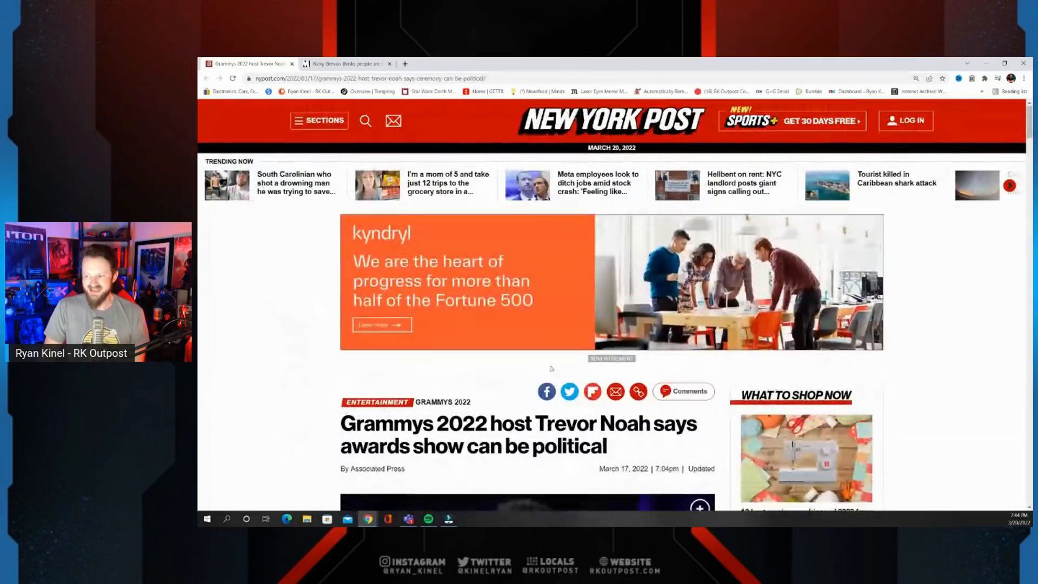
scroll(down, 3)
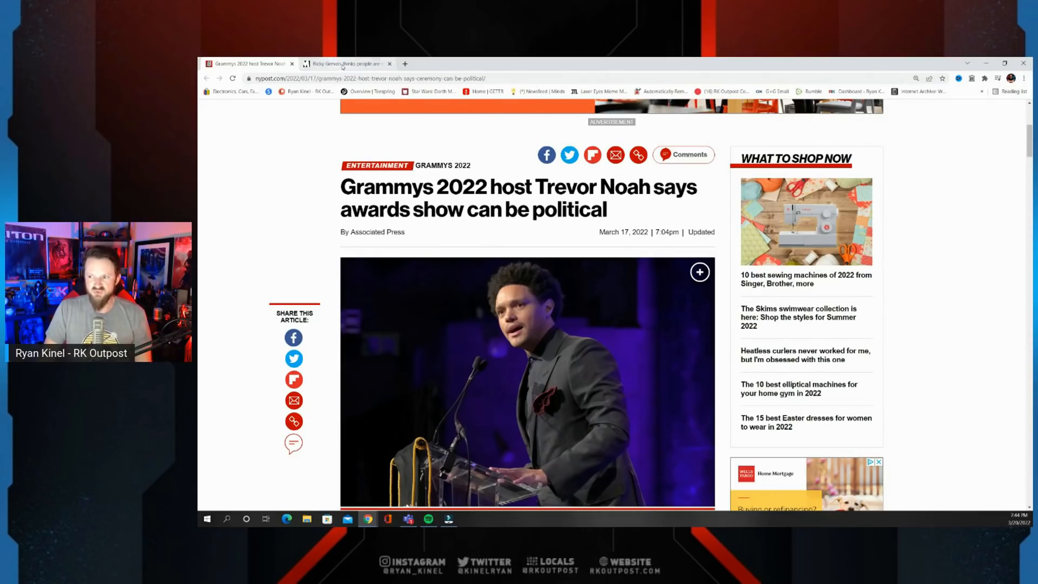
click(344, 64)
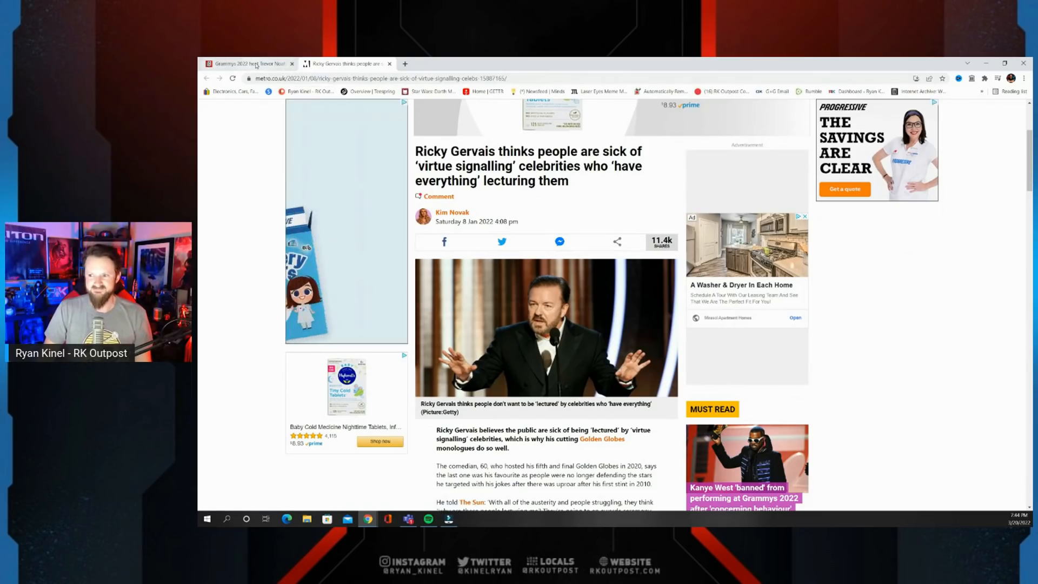
click(248, 64)
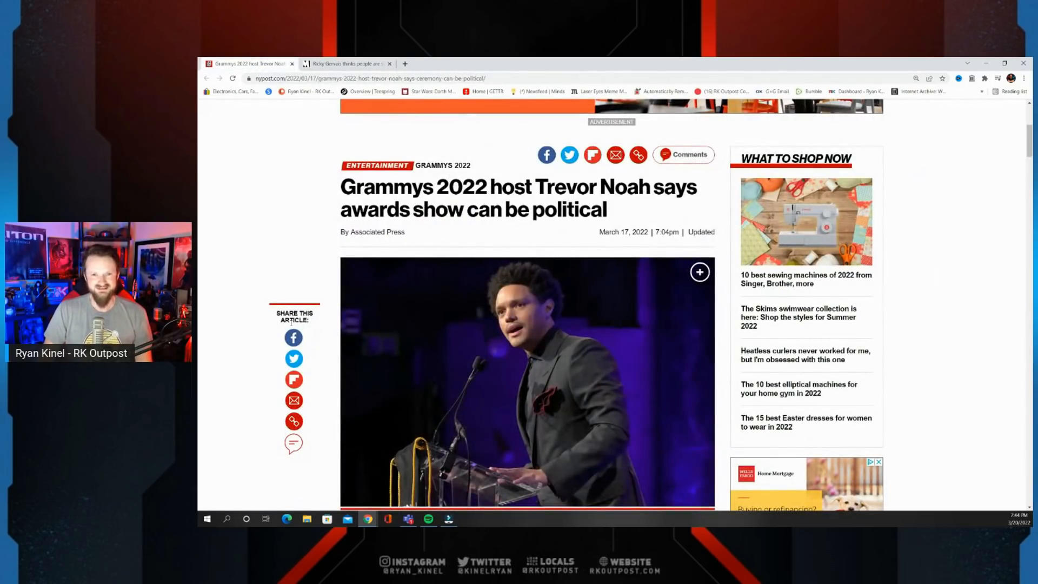